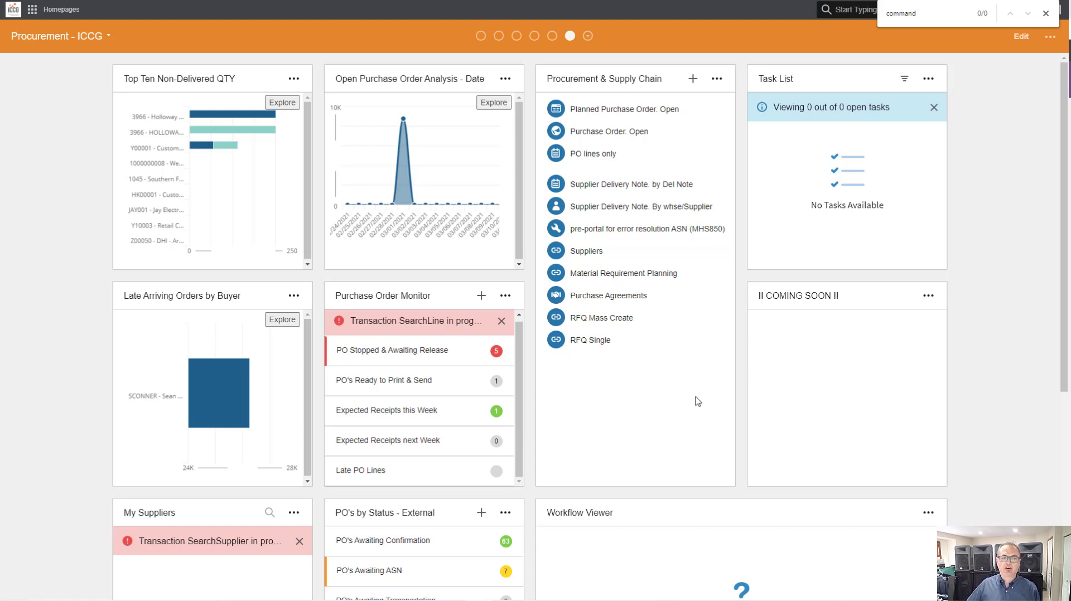
pyautogui.moveTo(684, 402)
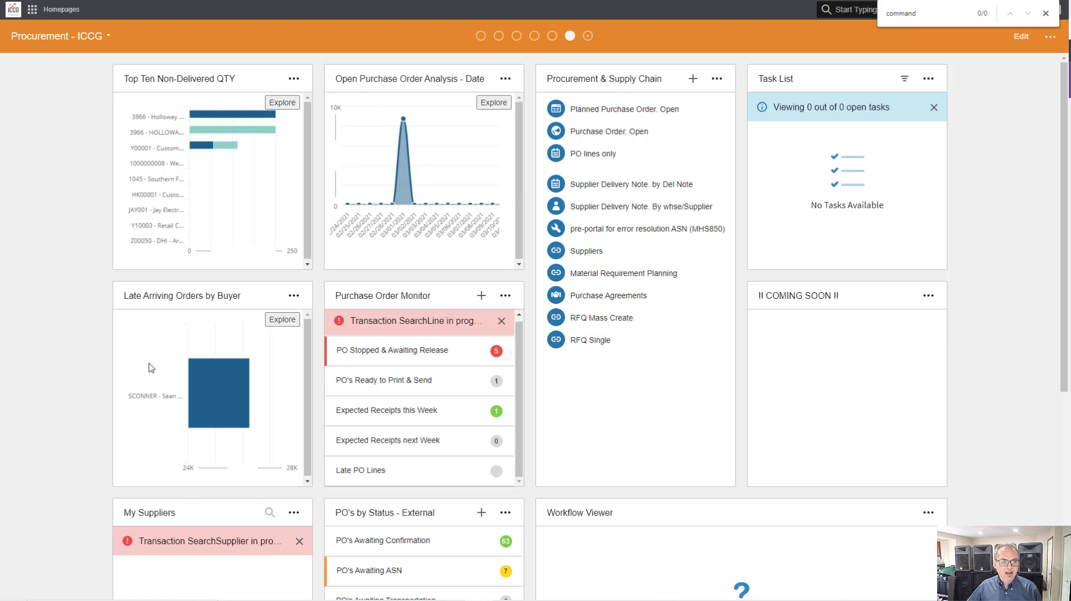
pyautogui.moveTo(223, 392)
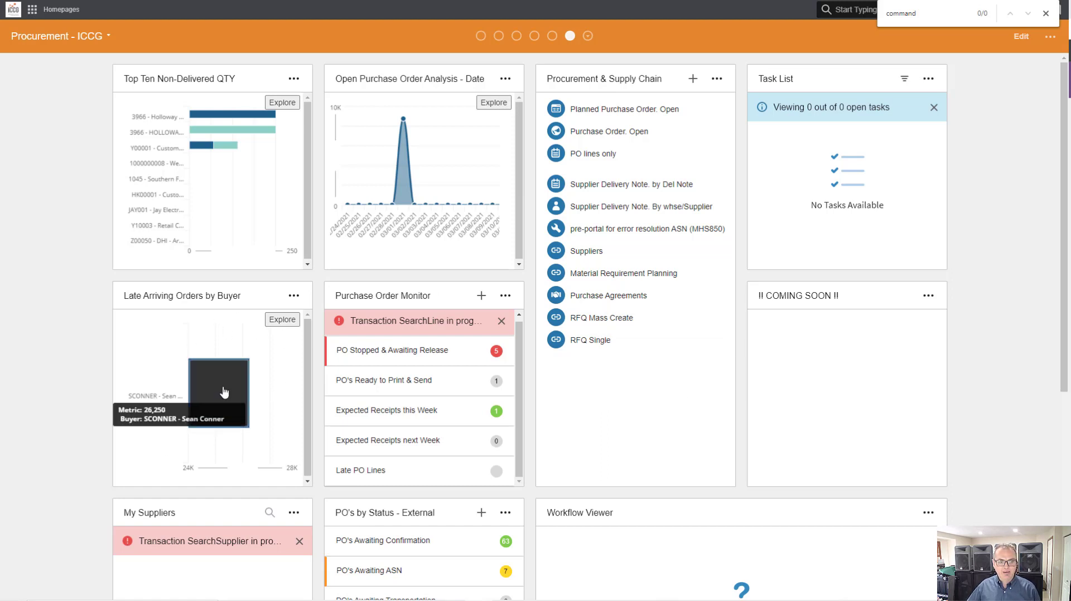
pyautogui.moveTo(466, 479)
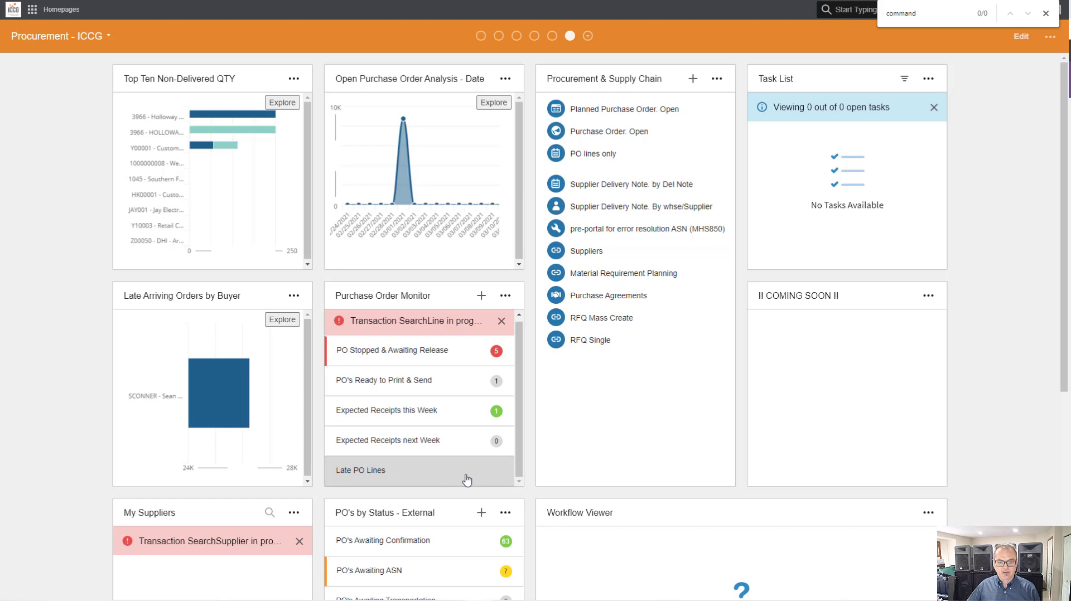
pyautogui.moveTo(429, 479)
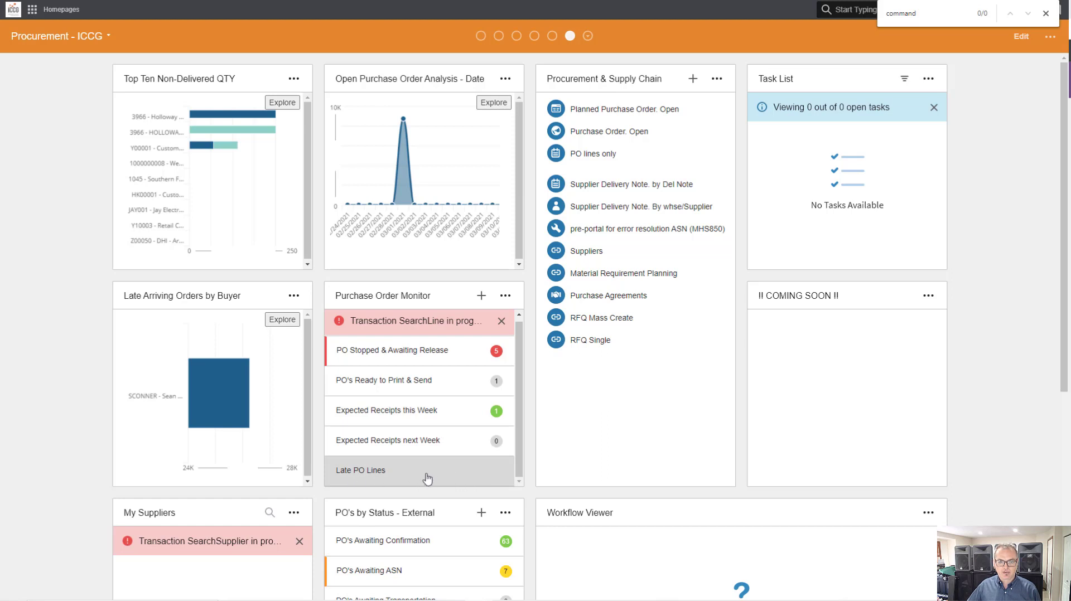
pyautogui.moveTo(431, 476)
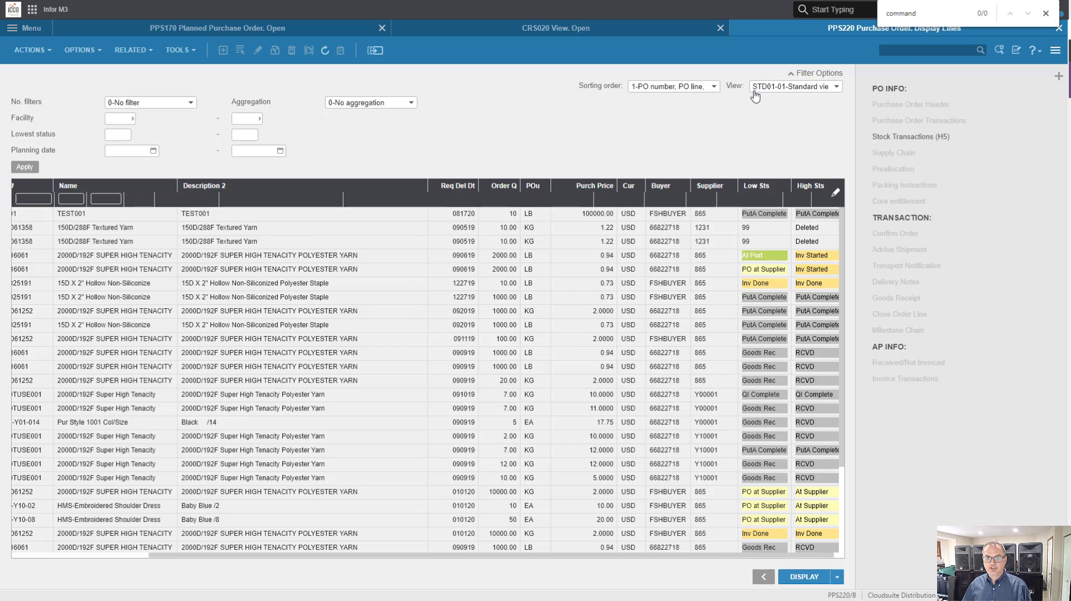
pyautogui.moveTo(690, 123)
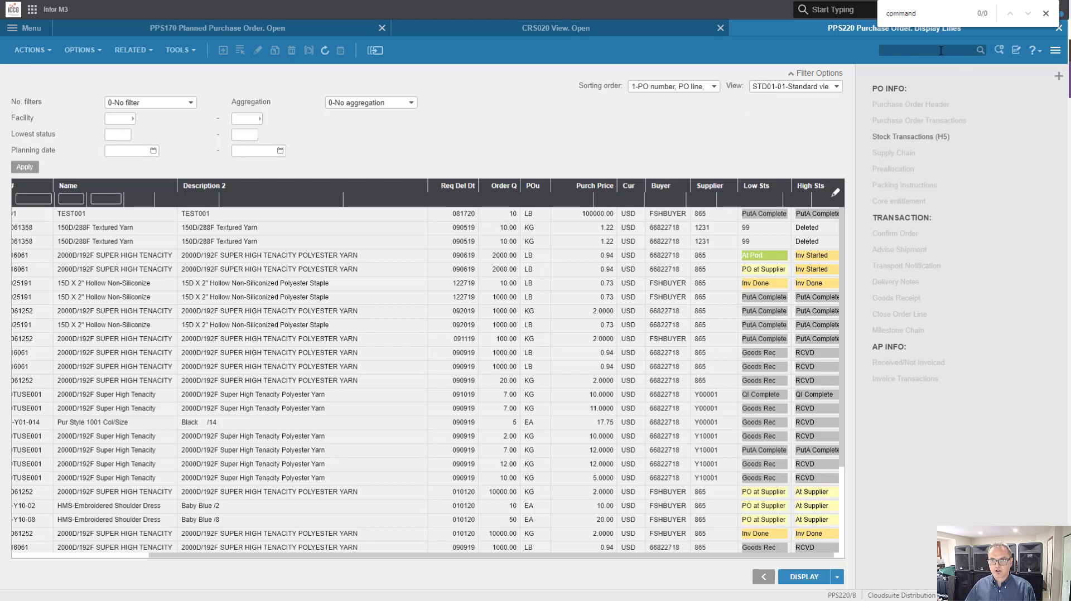
pyautogui.moveTo(457, 189)
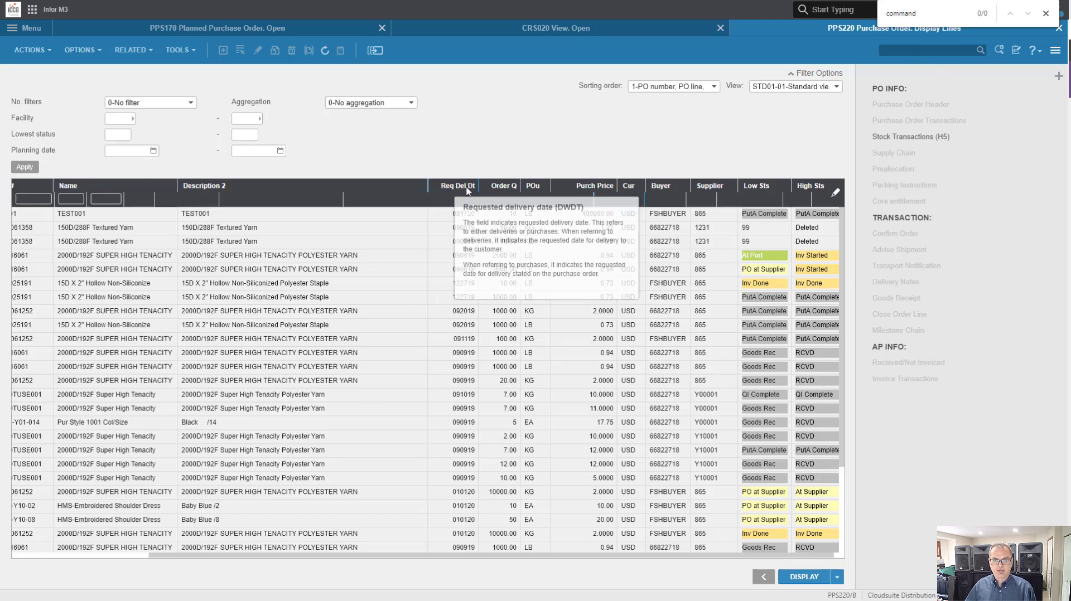
pyautogui.moveTo(756, 181)
pyautogui.write('DT:[DATE(-15) TO DATE(0)]')
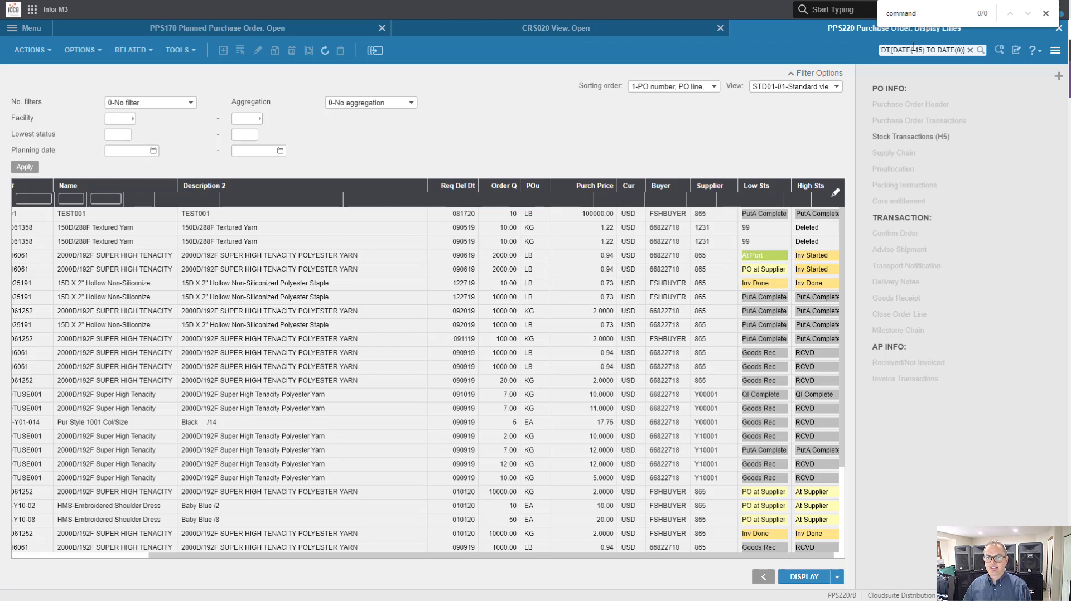
pyautogui.moveTo(902, 43)
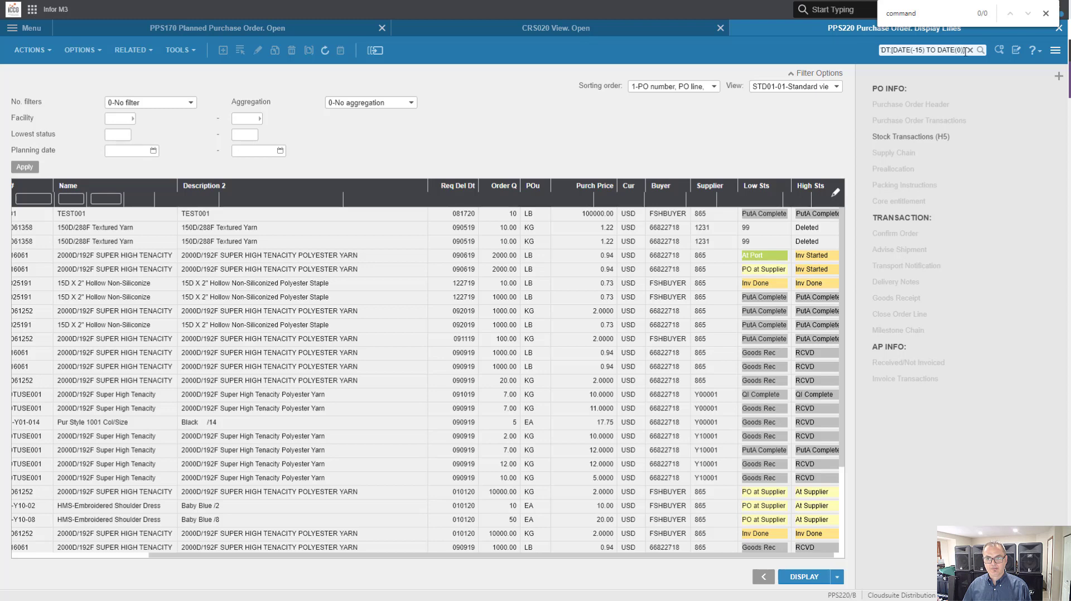
pyautogui.moveTo(810, 192)
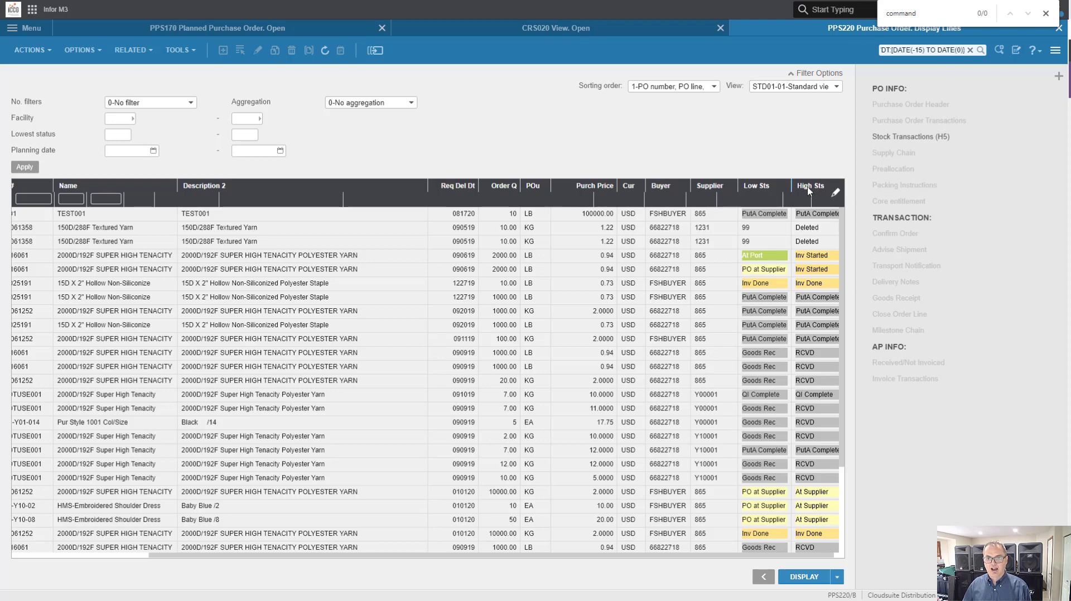
# Enter the PPS220 search query DT:[DATE(-15) TO DATE(0)] PUST:[15 TO 70], returning 39 PO lines
pyautogui.rightClick(810, 193)
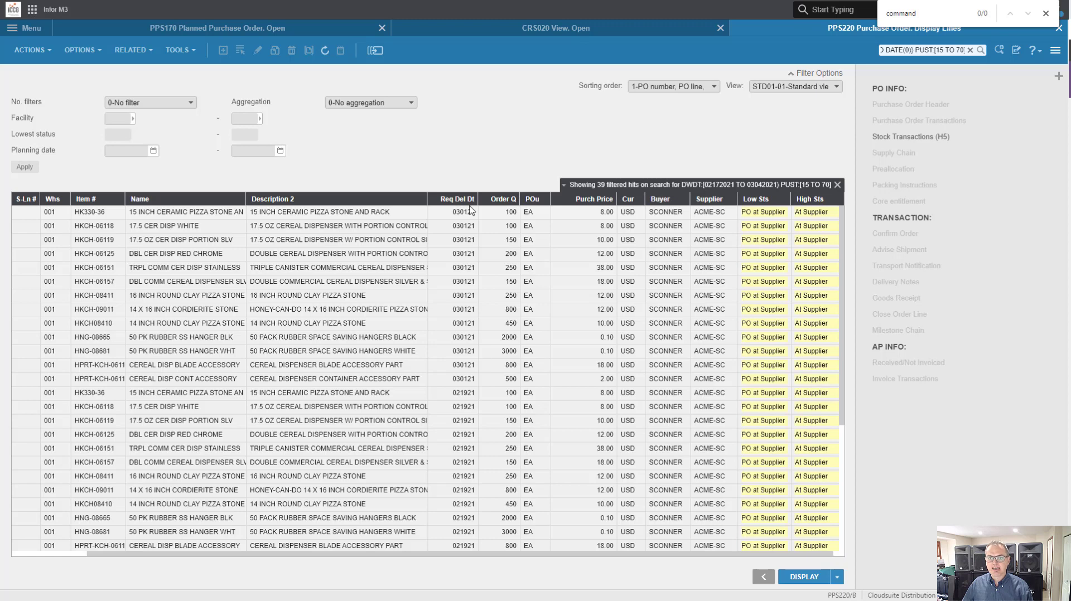
pyautogui.moveTo(801, 192)
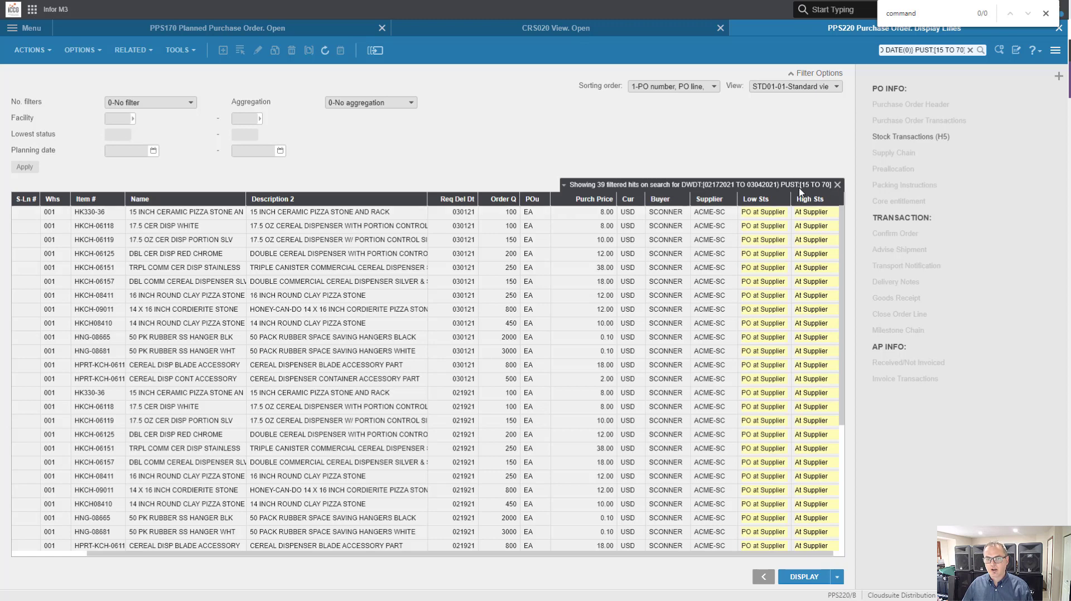
pyautogui.moveTo(817, 190)
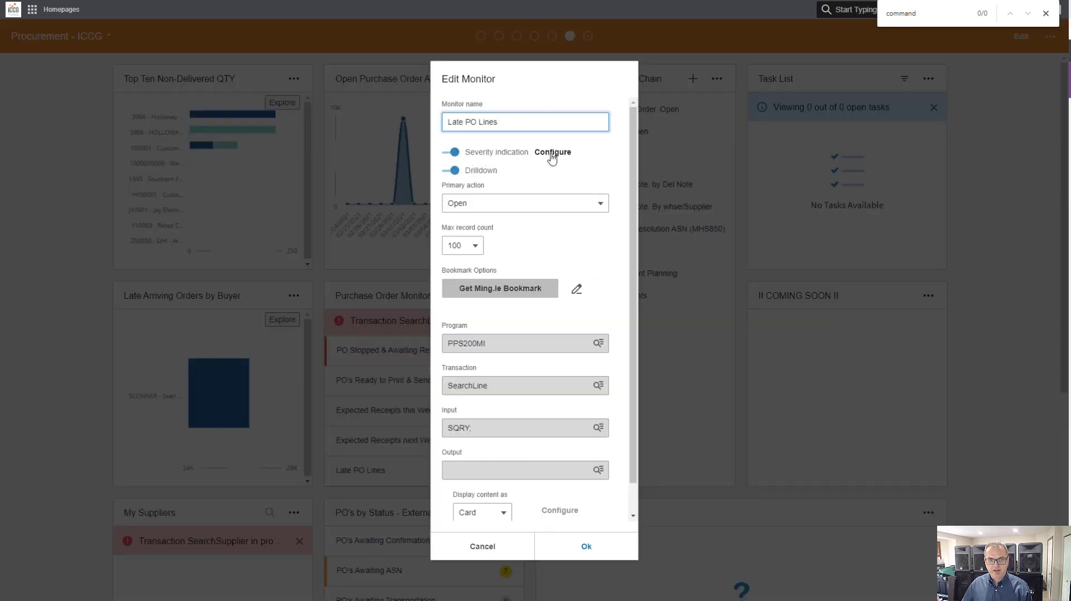
pyautogui.moveTo(526, 162)
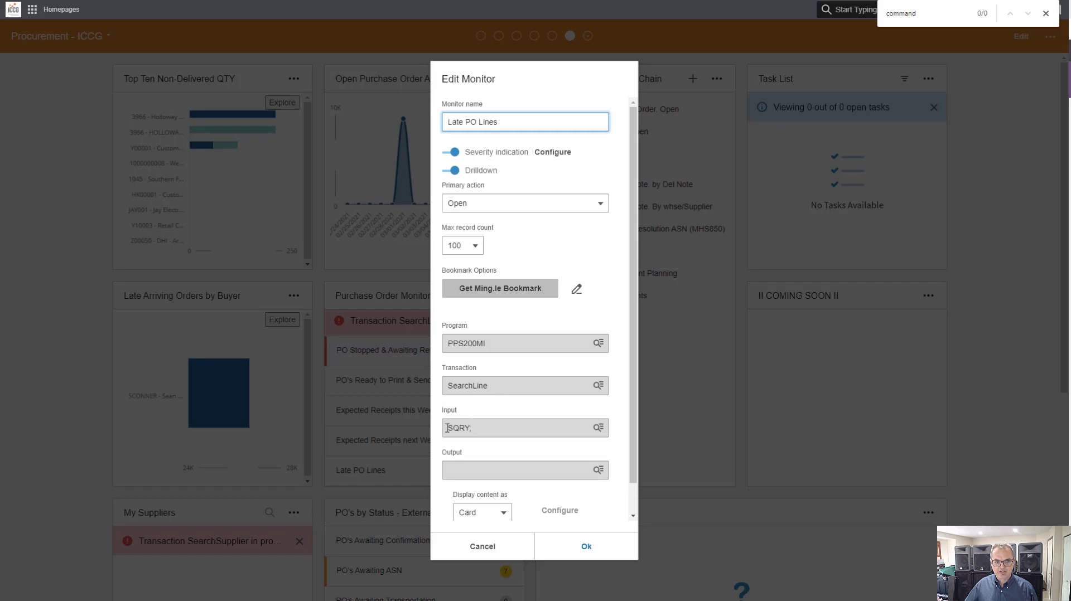
# Set the Late PO Lines monitor's SQRY parameter to the 15-day, status 15–70 query and save the widget
pyautogui.click(597, 428)
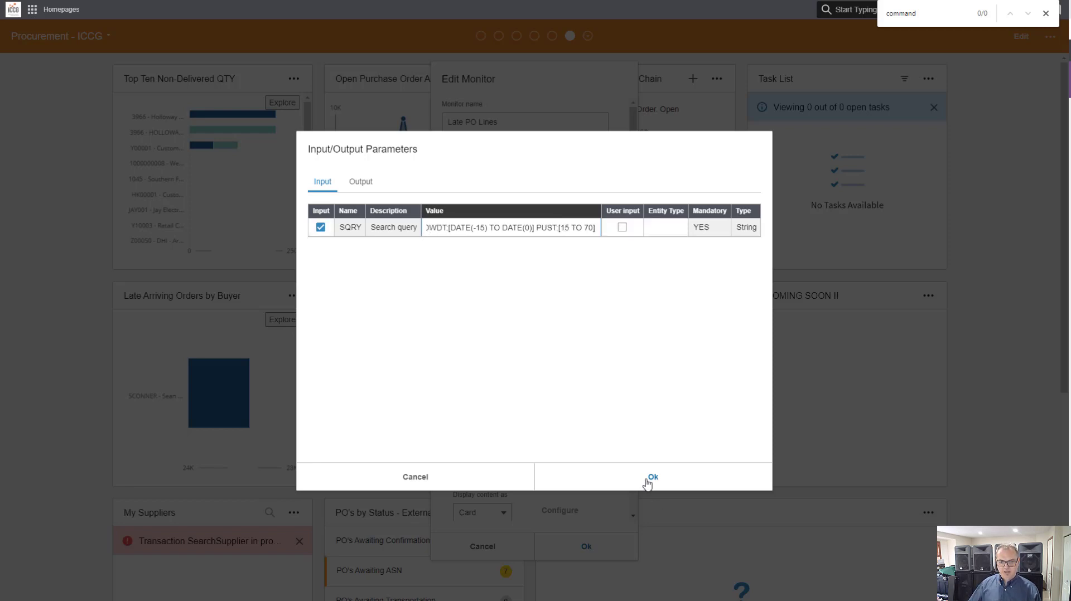
pyautogui.click(652, 477)
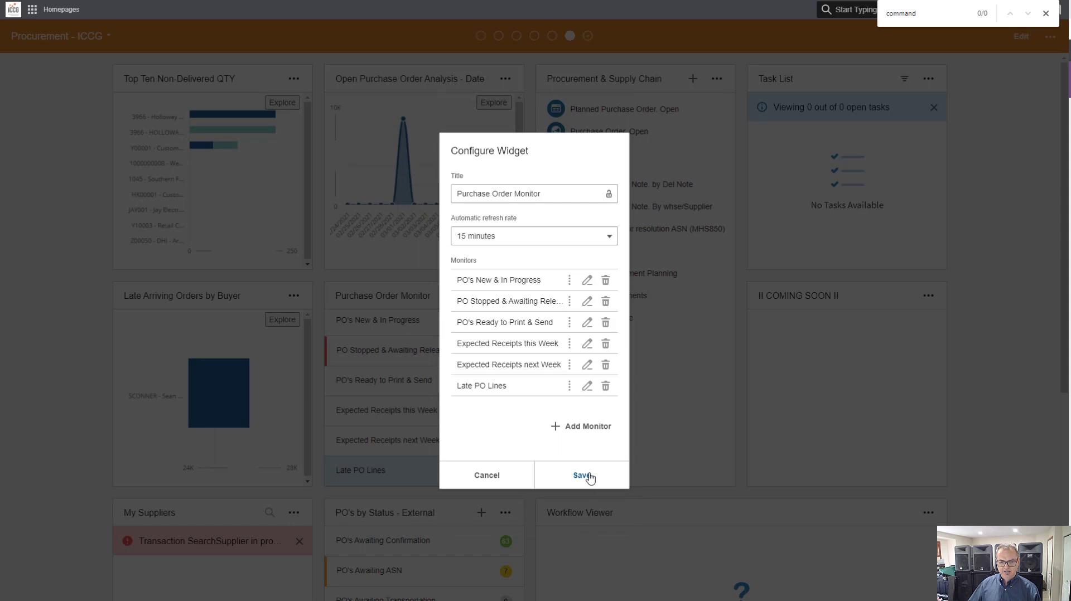
pyautogui.click(581, 475)
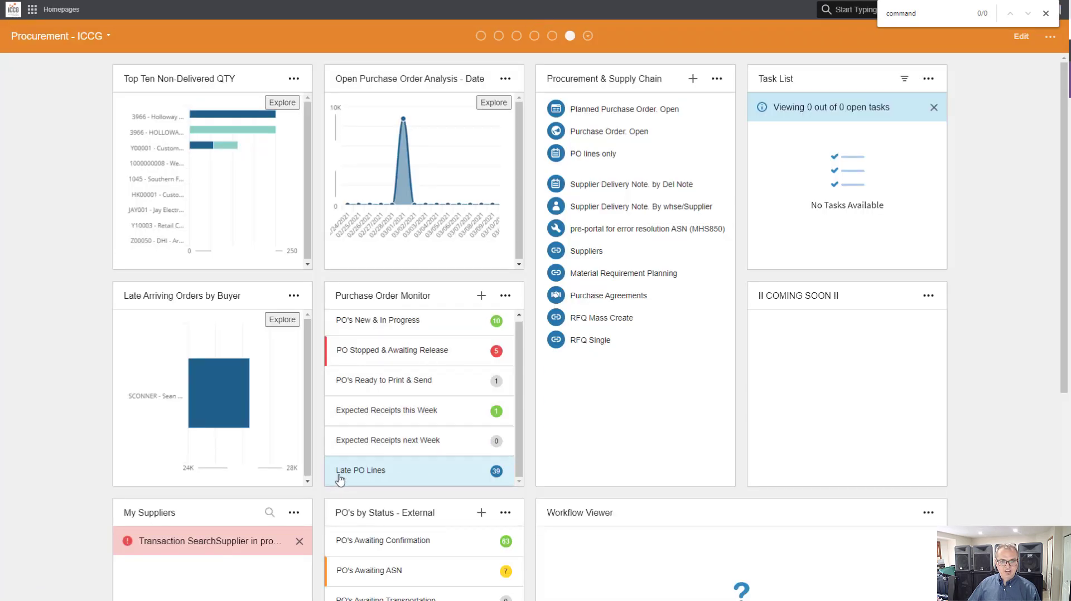
pyautogui.moveTo(141, 284)
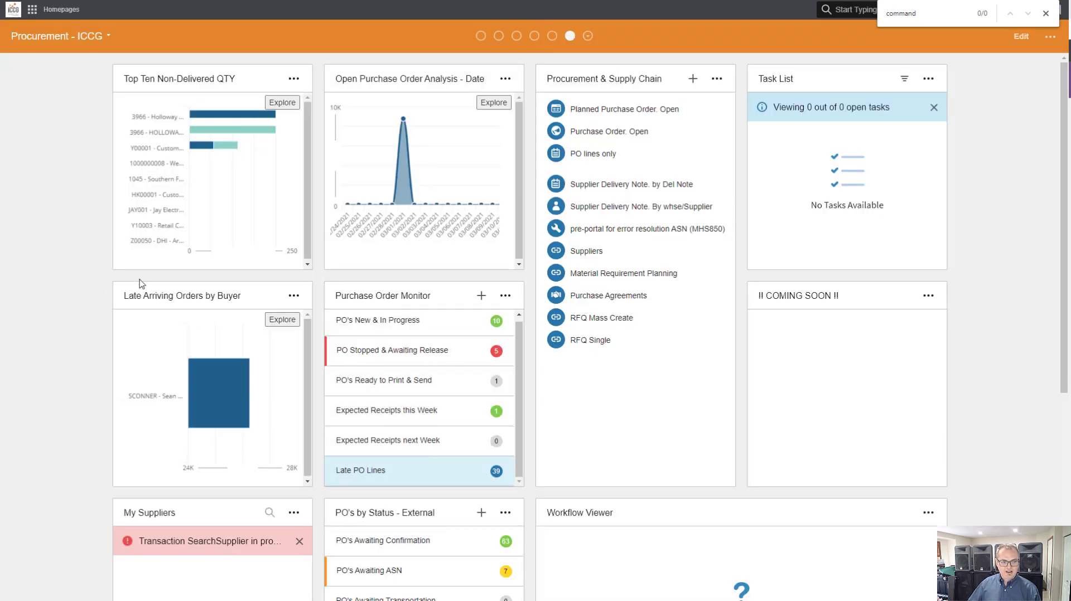